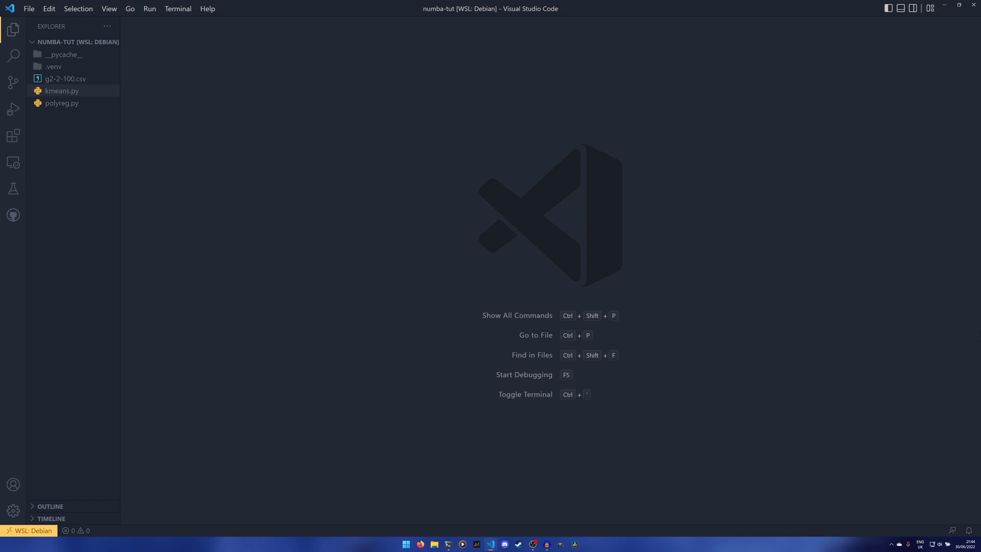
# Run 'pip install numba' in the integrated terminal to confirm Numba is installed
pyautogui.press('ctrl+`')
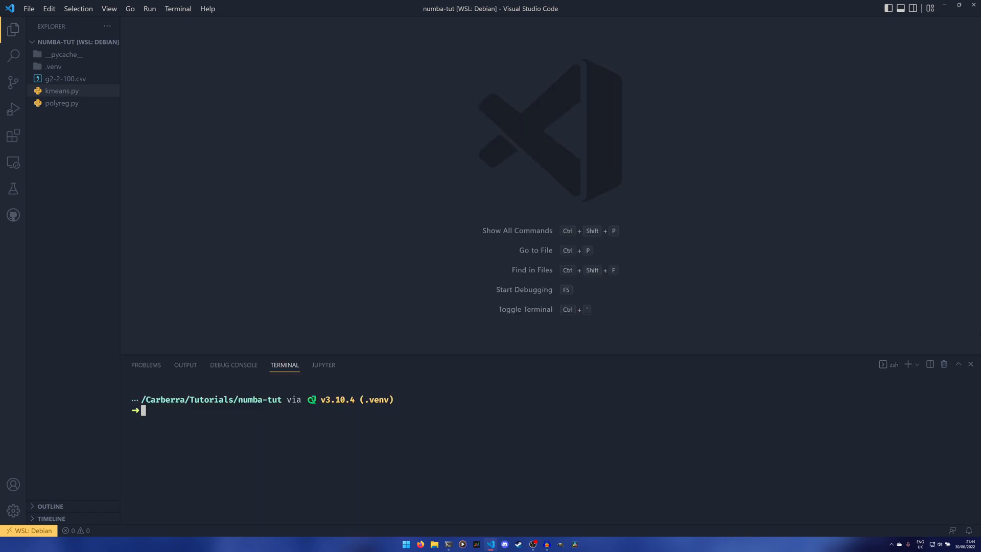
pyautogui.write('pip install')
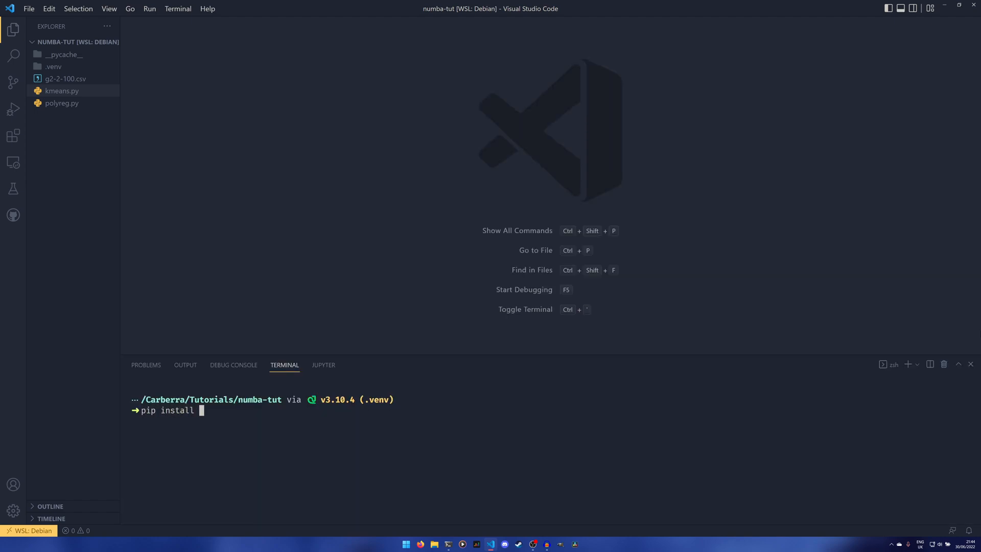
pyautogui.write('numba')
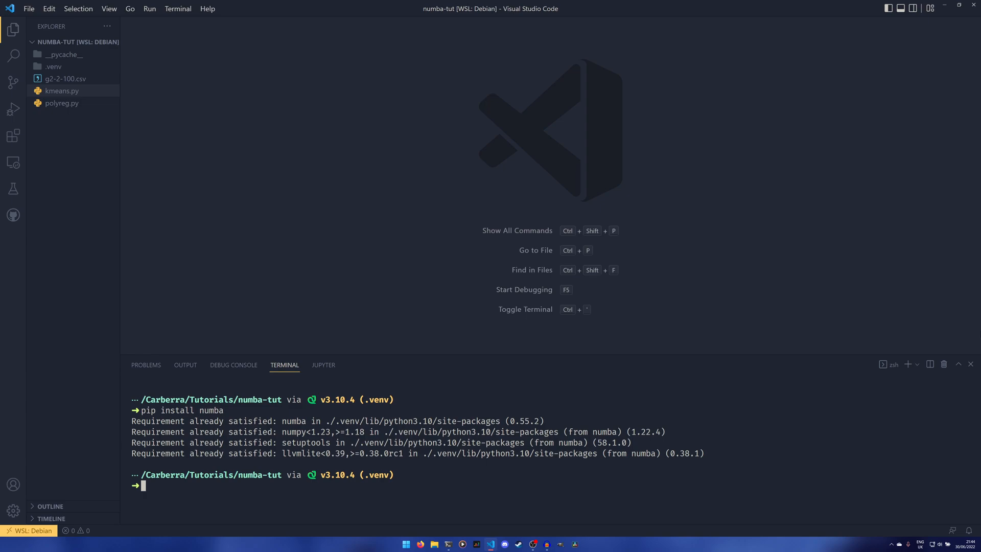
pyautogui.moveTo(785, 206)
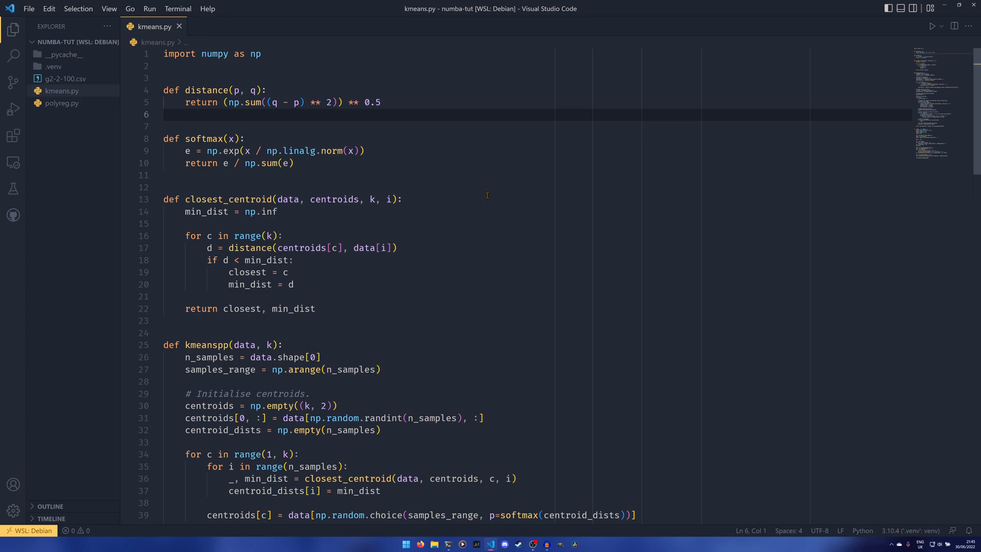
pyautogui.click(164, 115)
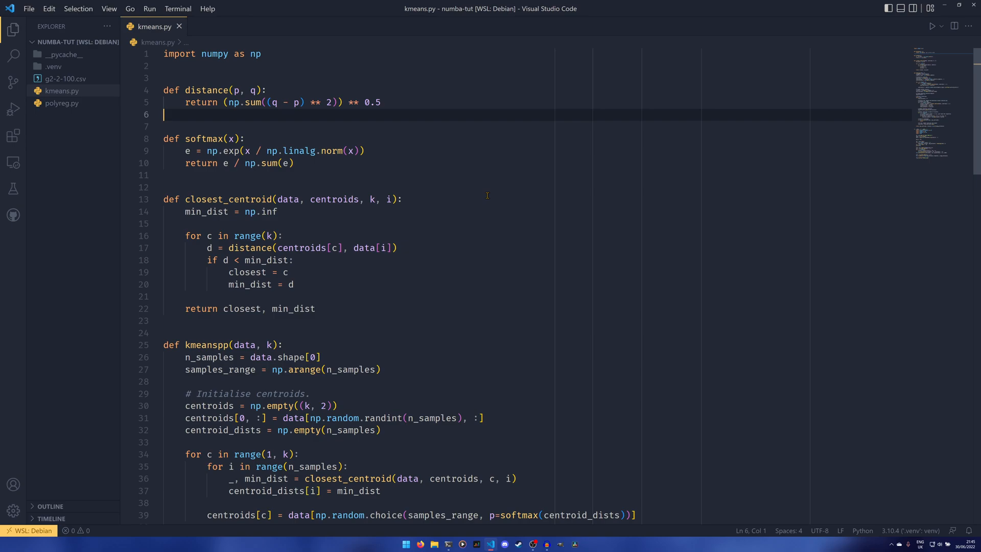
pyautogui.moveTo(502, 251)
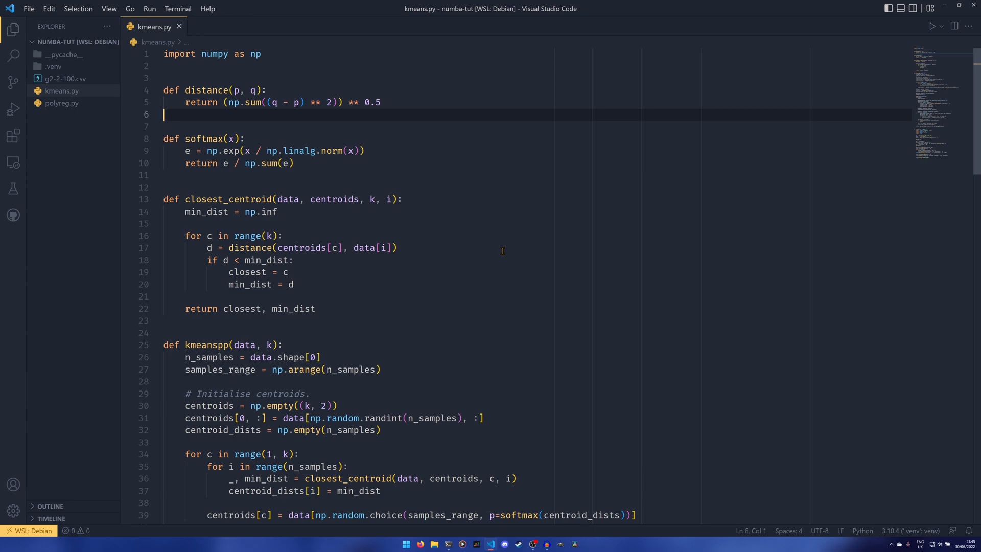
pyautogui.moveTo(487, 258)
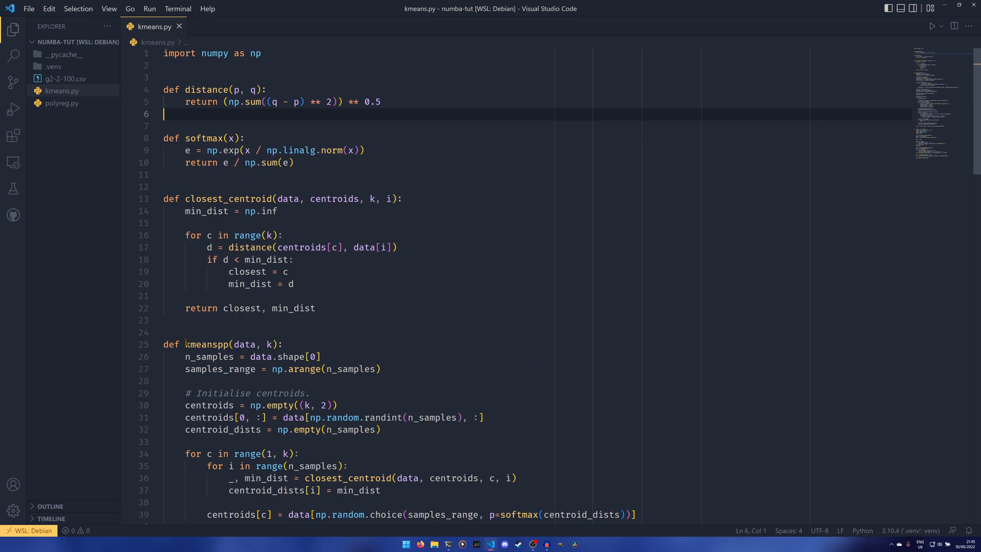
pyautogui.click(336, 405)
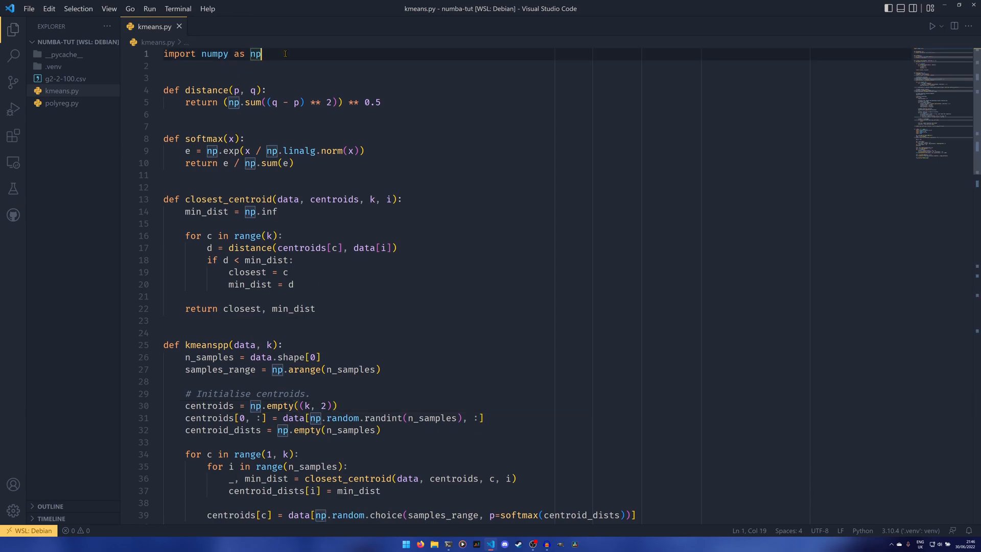
pyautogui.write('import numba as nb')
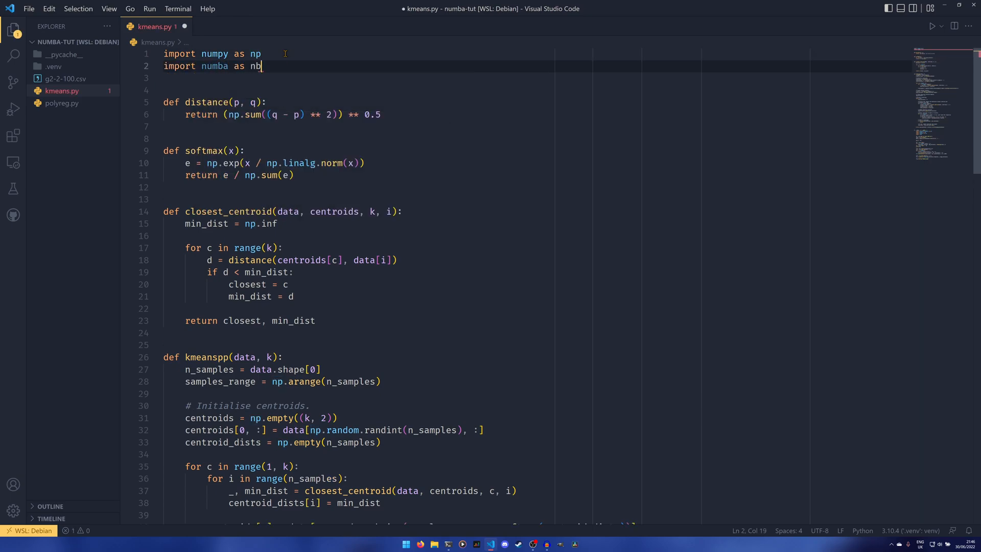
pyautogui.write('a')
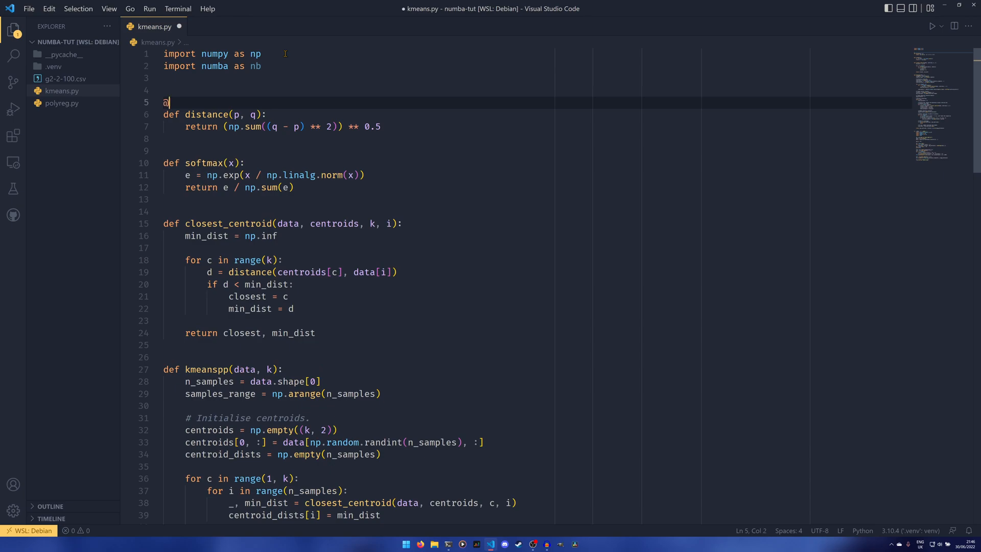
pyautogui.write('nb.j')
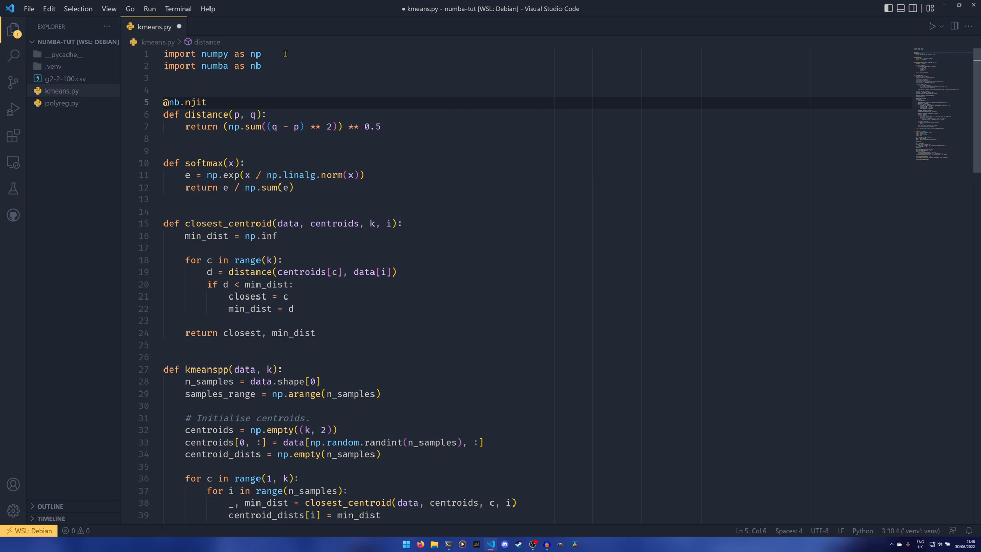
pyautogui.press('ctrl+s')
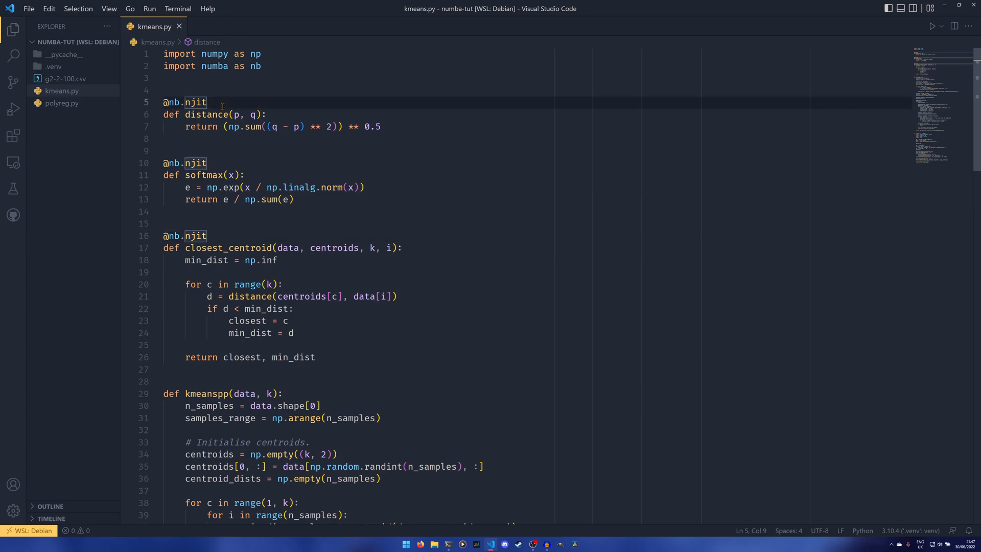
pyautogui.press('ctrl+/')
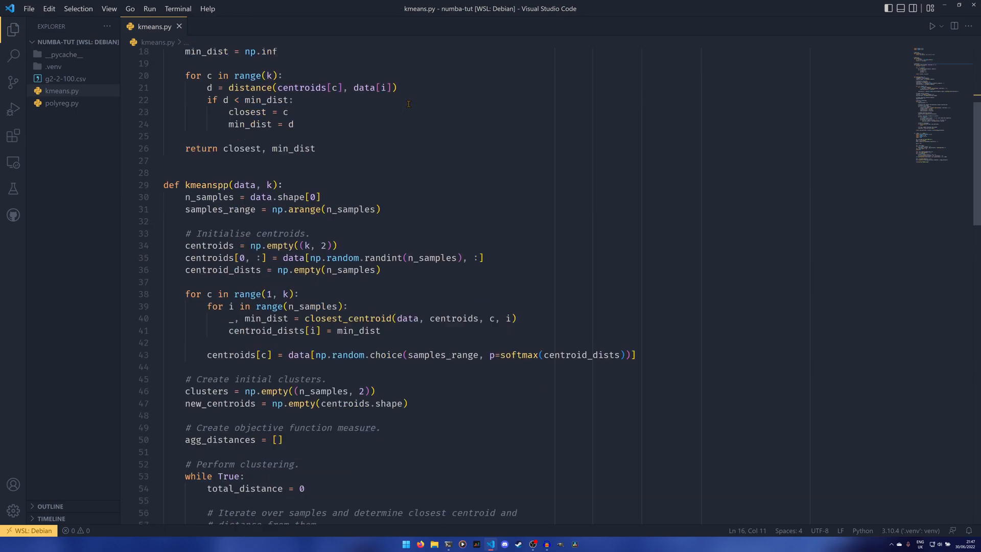
# Review the __main__ block with max_k = 20 and highlight the t0 timing variable
pyautogui.scroll(-3)
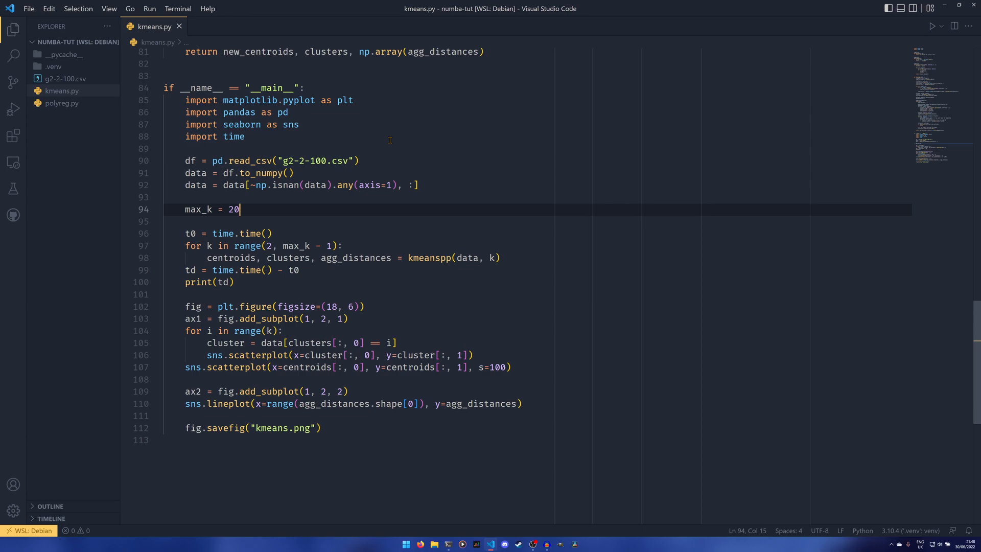
pyautogui.moveTo(247, 224)
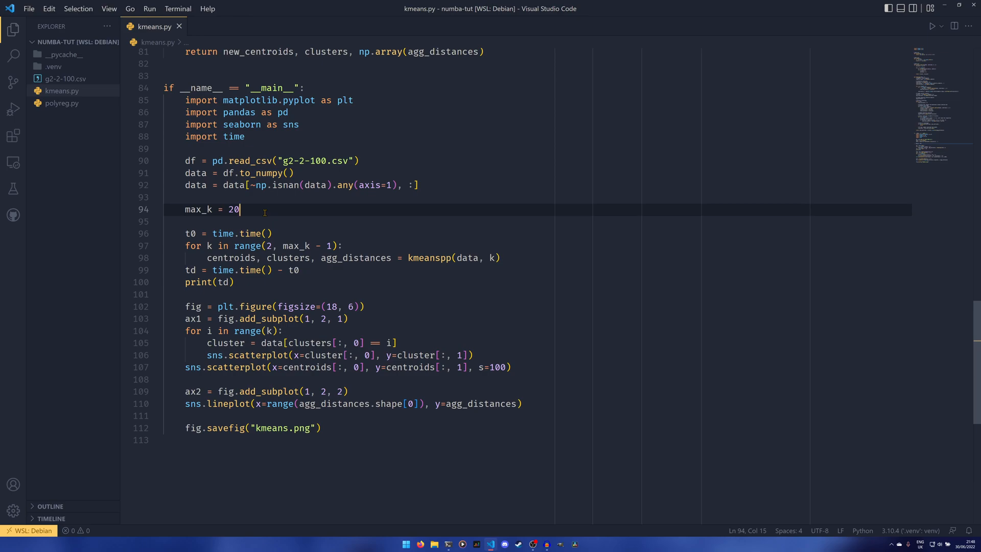
pyautogui.doubleClick(430, 257)
pyautogui.write('py')
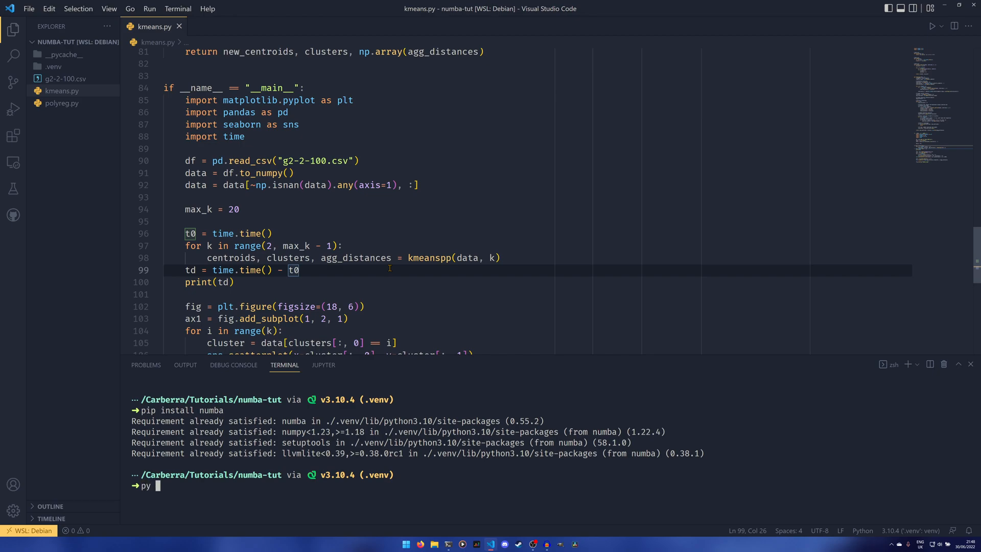
# Run py kmeans.py twice (90.84 s then 3.98 s), then search Windows for 'cal'
pyautogui.write('kmeans.py')
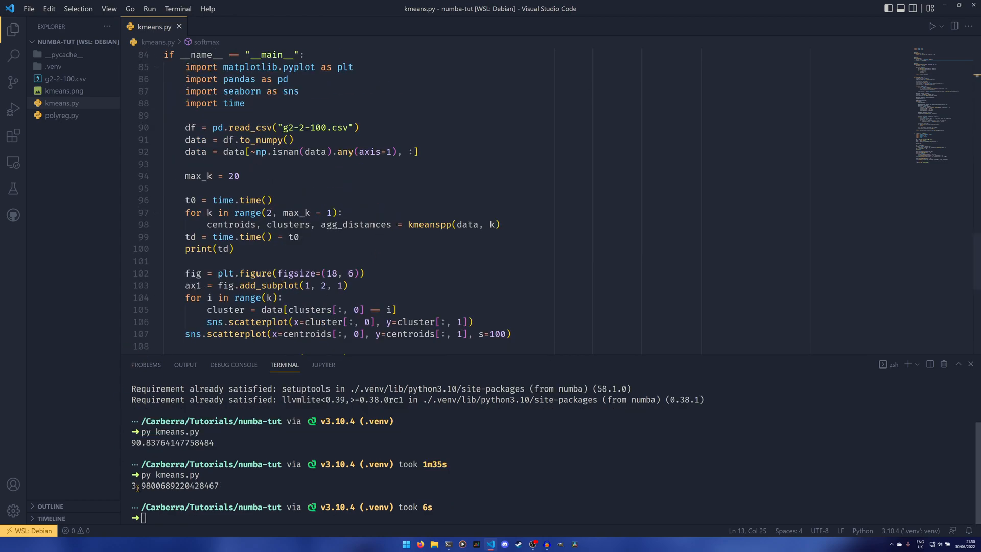
pyautogui.write('cal')
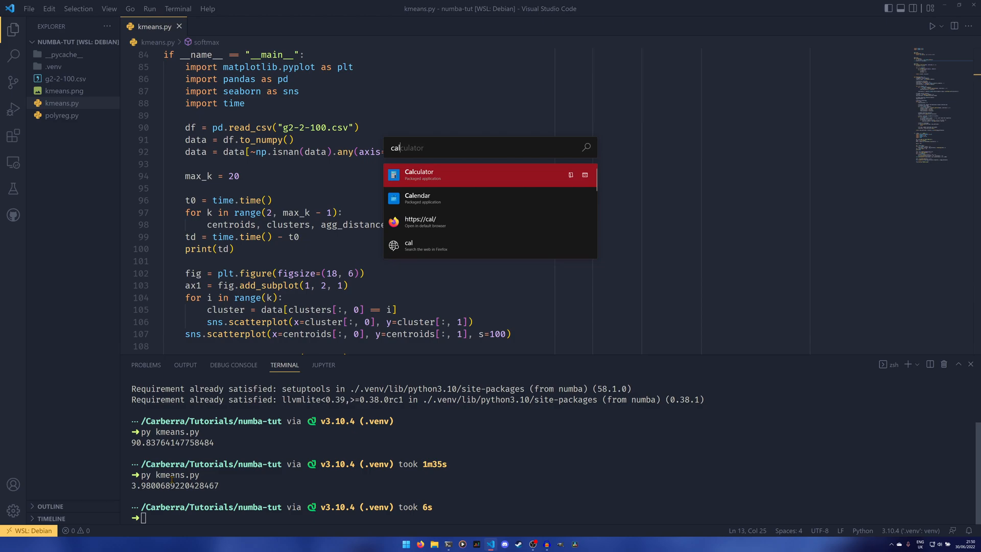
# Launch Calculator and start the speed-up calculation from the 90-second run time
pyautogui.click(418, 175)
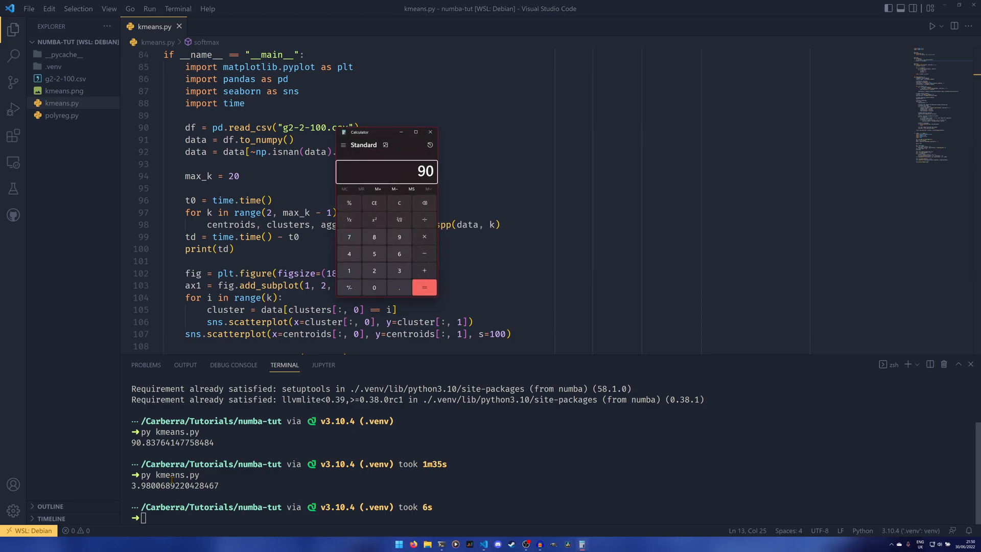
pyautogui.click(423, 287)
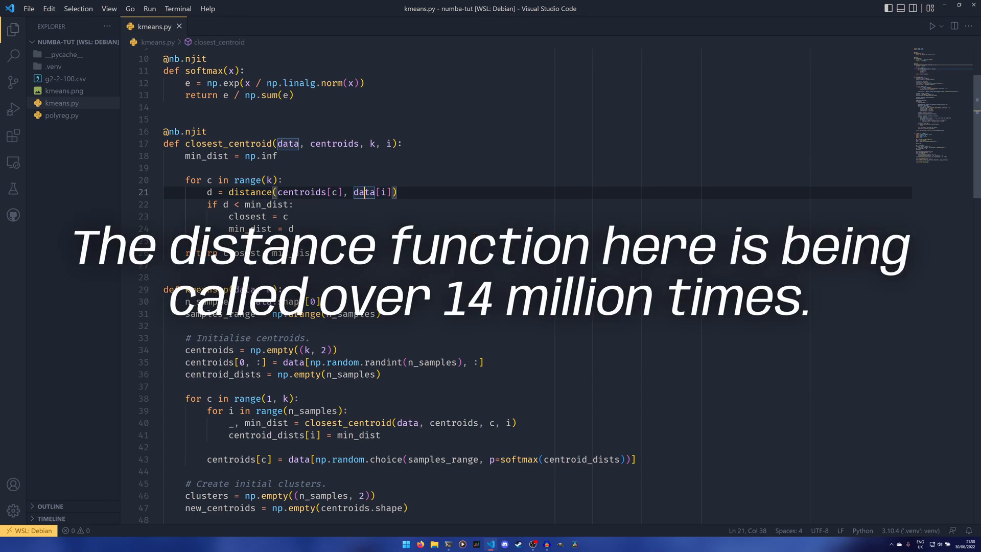
pyautogui.scroll(-3)
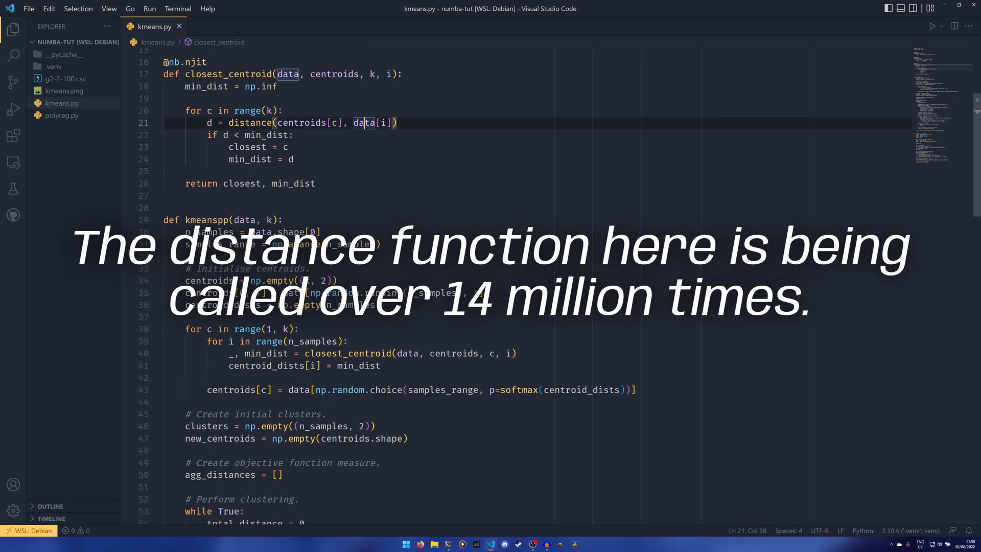
pyautogui.scroll(-3)
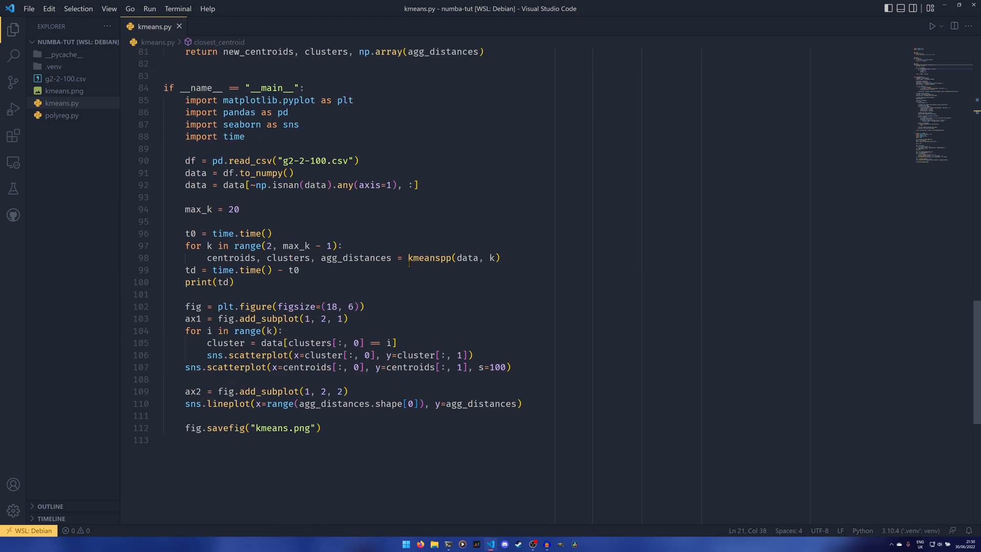
pyautogui.click(529, 257)
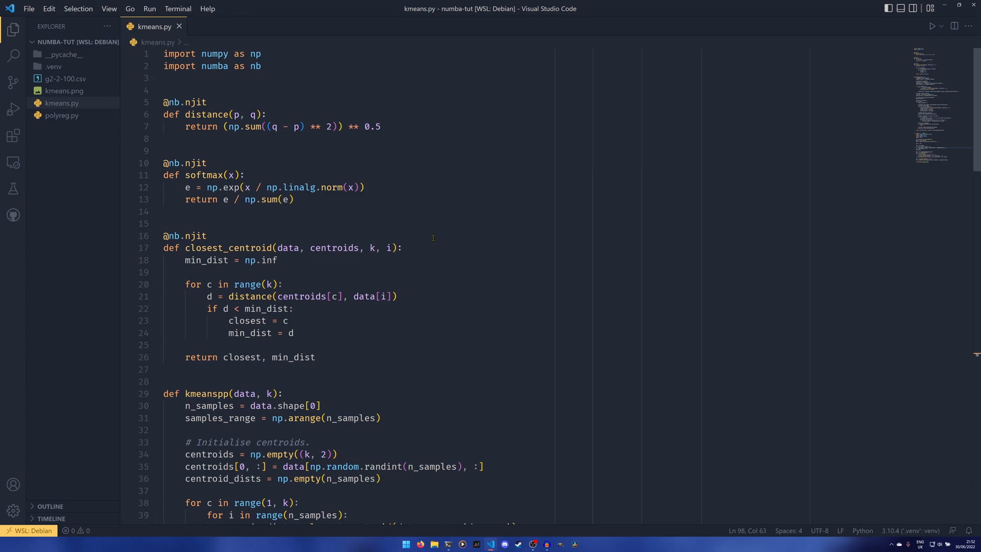
# Open polyreg.py from the Explorer in a new editor tab
pyautogui.click(404, 247)
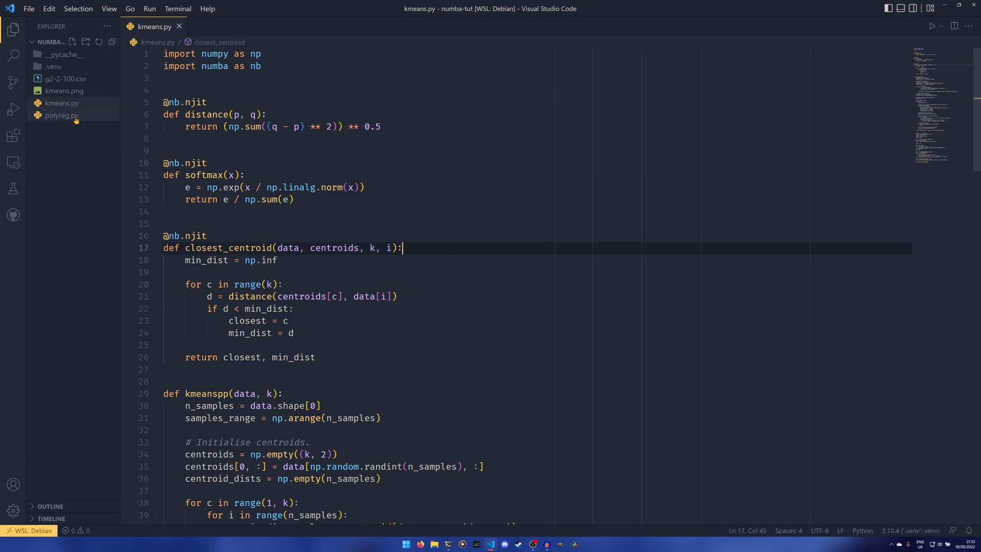
pyautogui.click(61, 115)
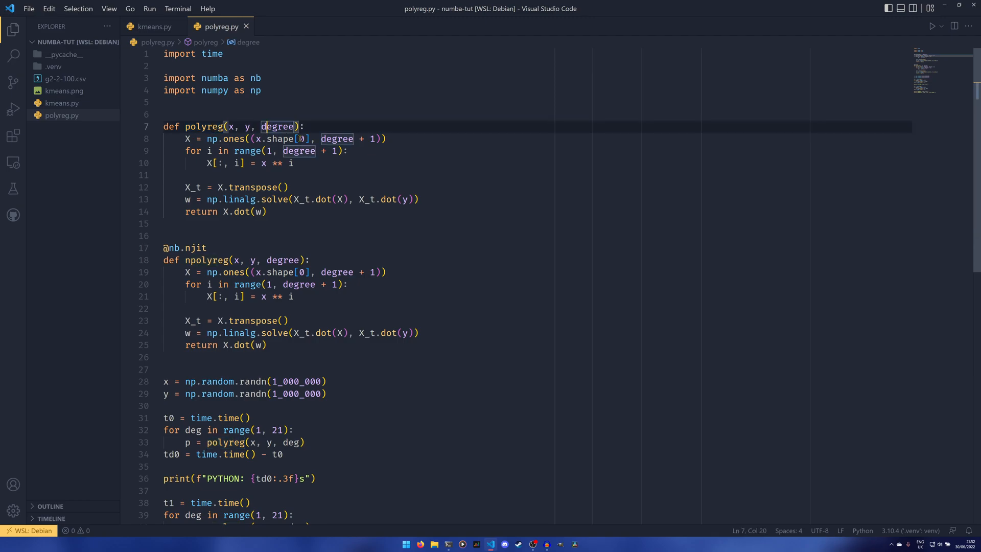
pyautogui.moveTo(201, 138); pyautogui.dragTo(267, 211)
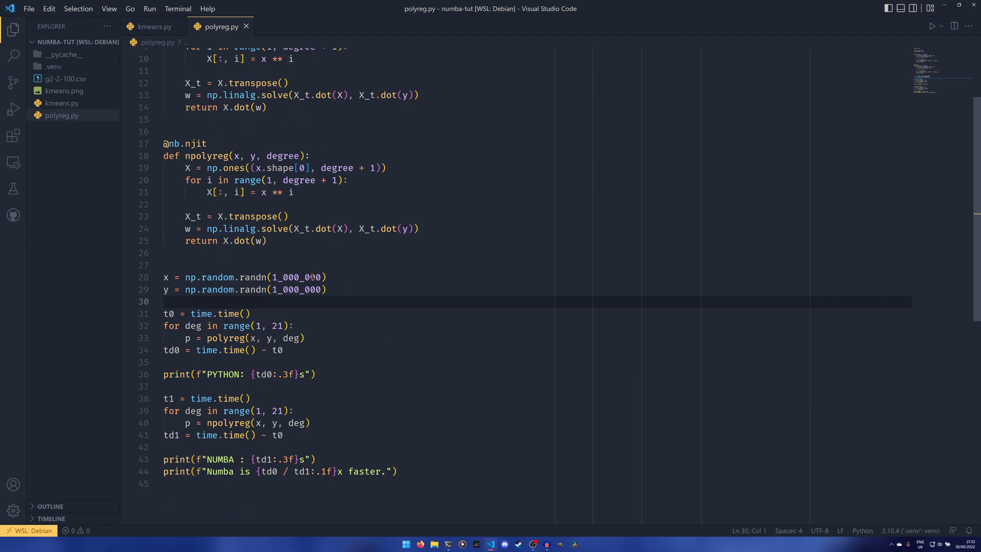
pyautogui.scroll(-3)
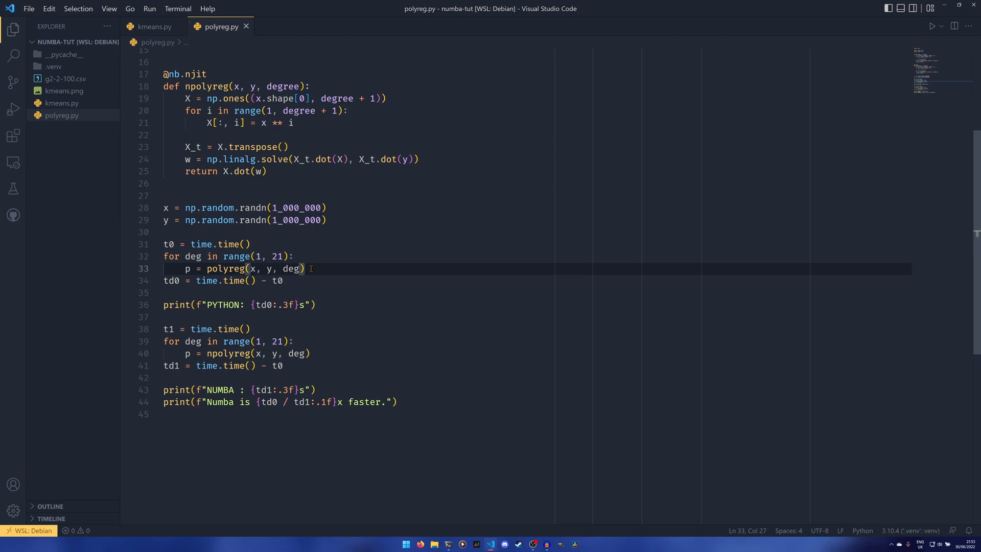
pyautogui.click(278, 280)
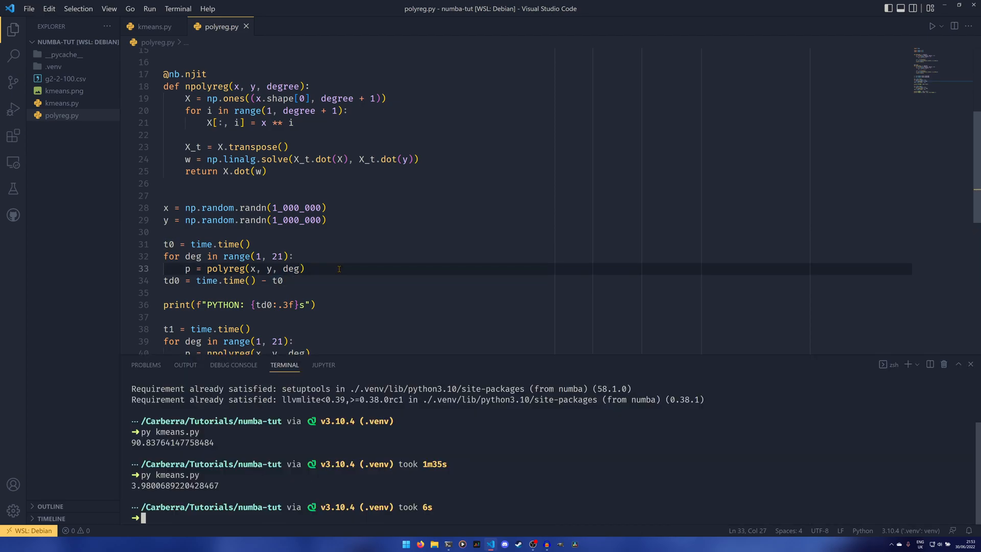
pyautogui.scroll(-3)
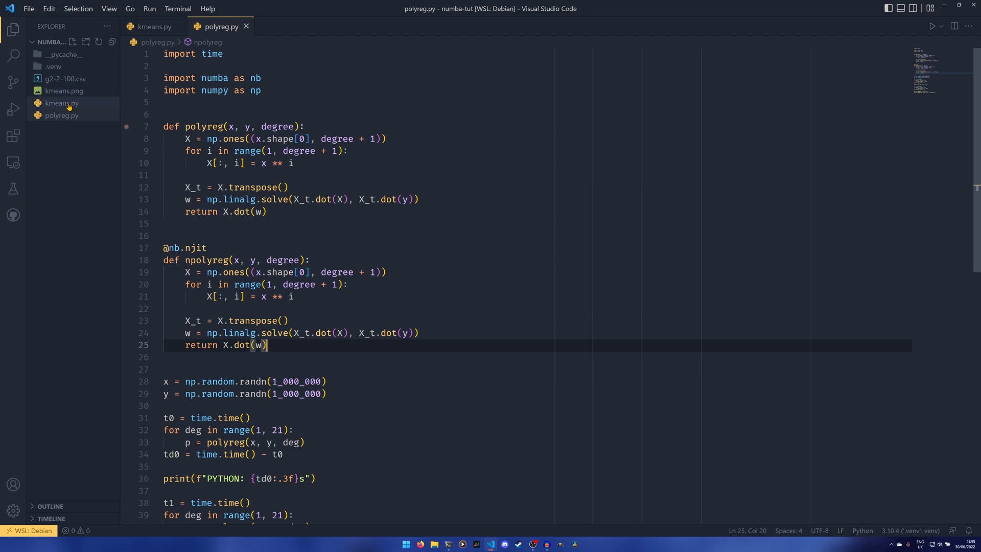
# Return to kmeans.py and review the un-jitted kmeanspp function and its loops
pyautogui.click(61, 102)
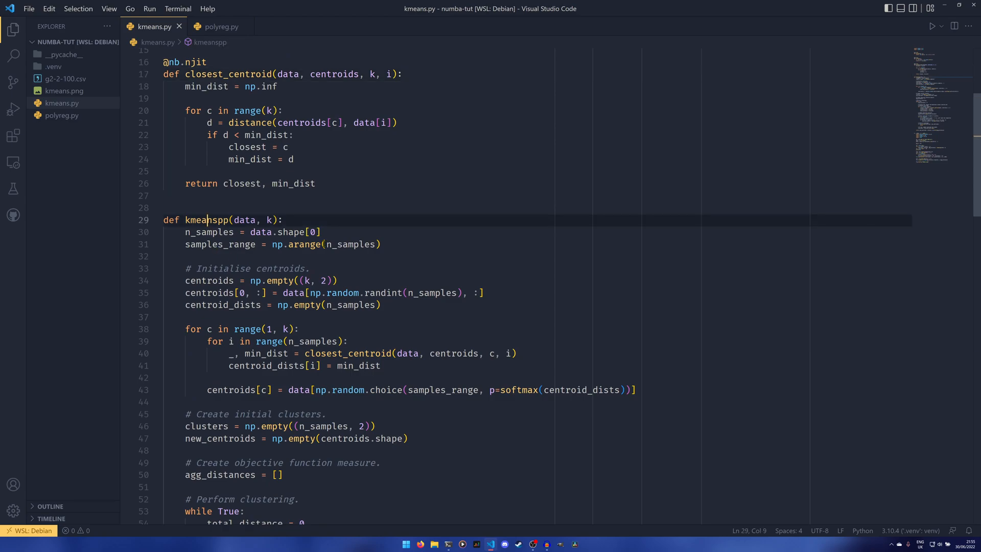
pyautogui.scroll(-3)
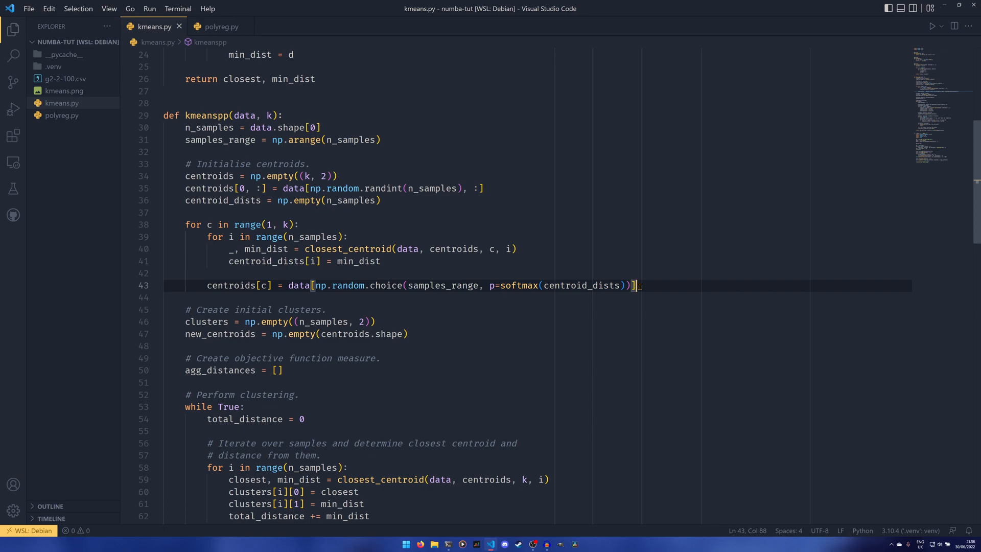
pyautogui.scroll(-3)
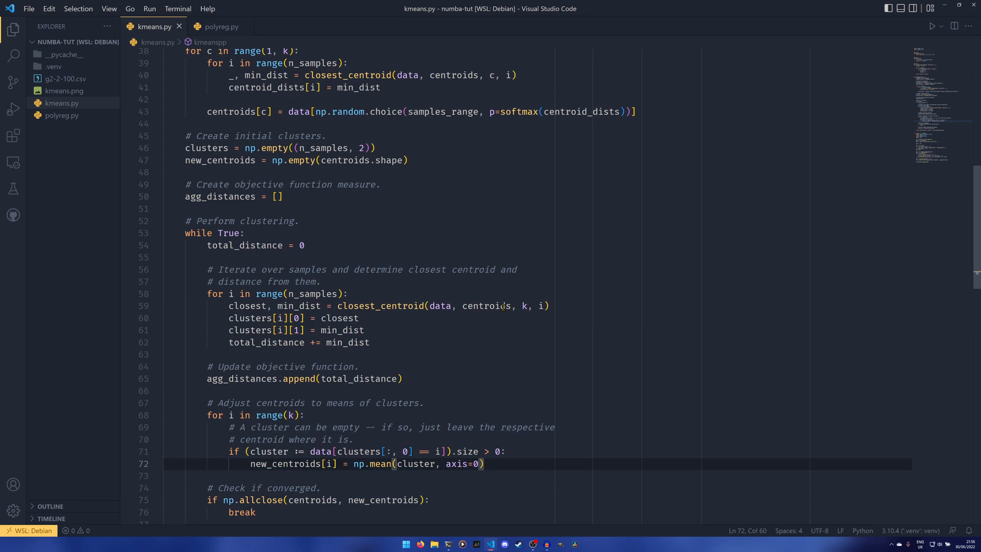
pyautogui.moveTo(492, 305)
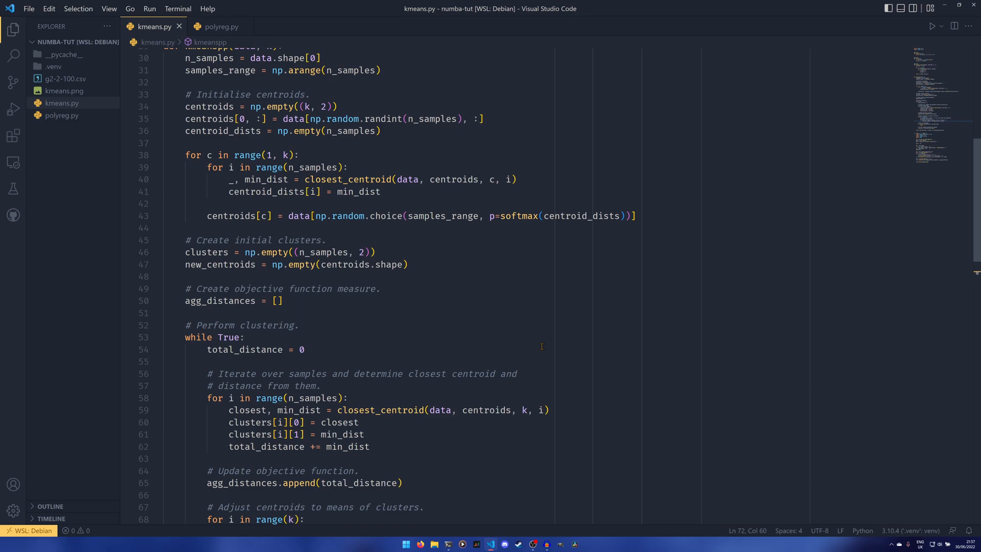
pyautogui.scroll(-3)
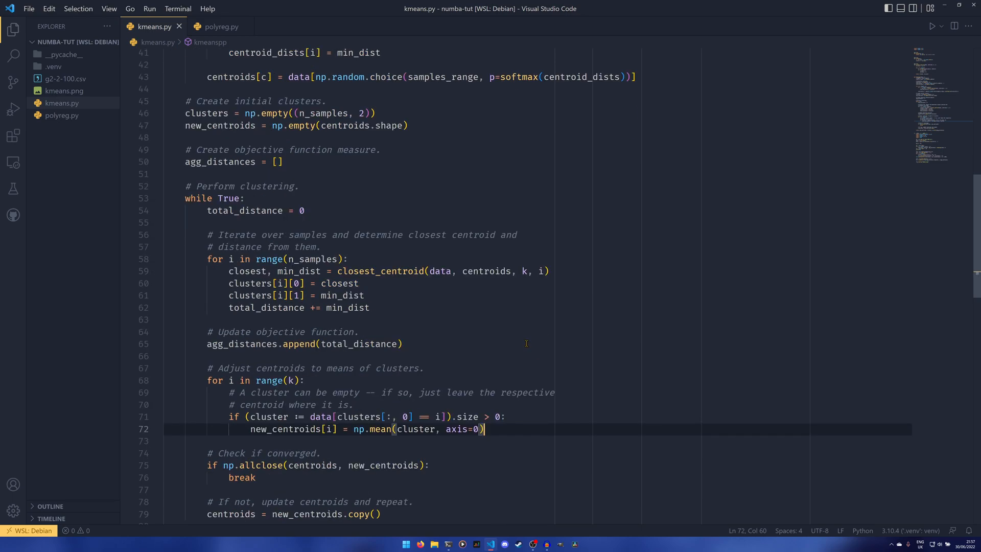
pyautogui.scroll(3)
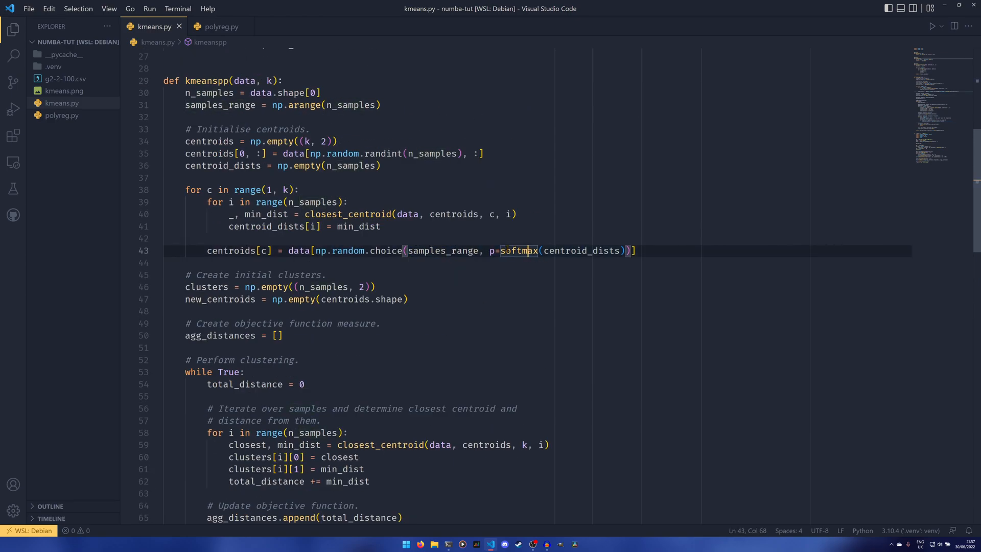
pyautogui.moveTo(491, 250); pyautogui.dragTo(625, 250)
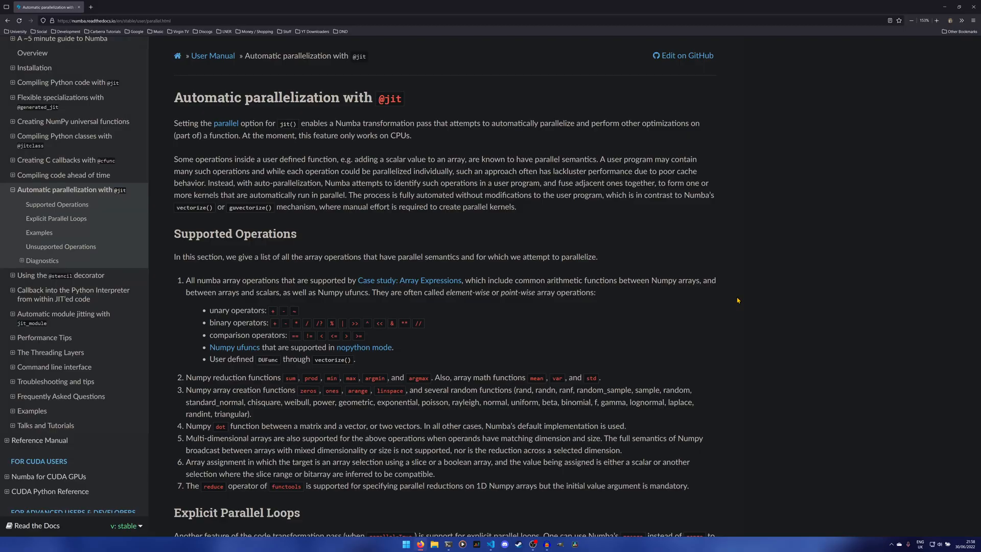
pyautogui.moveTo(165, 82)
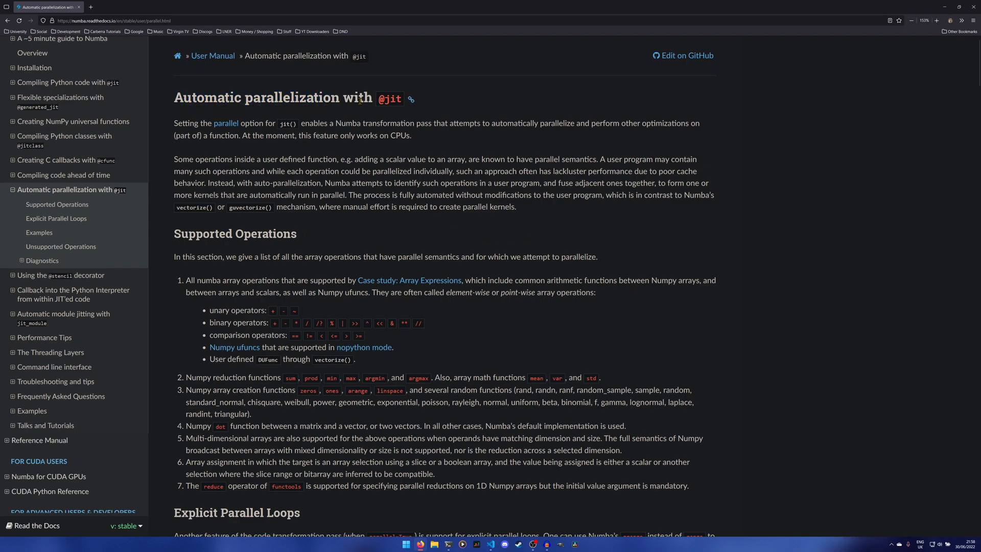
pyautogui.moveTo(602, 193)
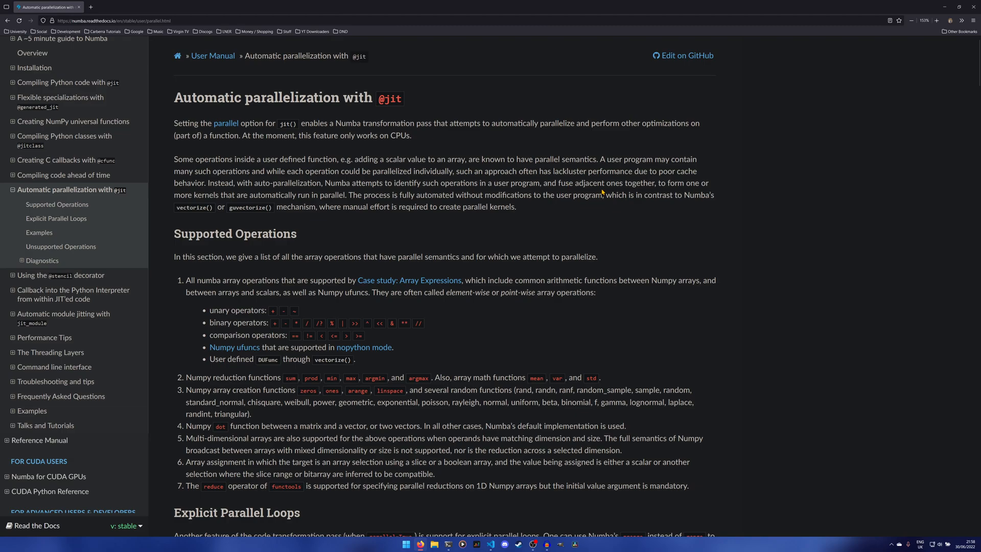
# Scroll the Numba parallelization page to the Explicit Parallel Loops prange examples
pyautogui.scroll(-3)
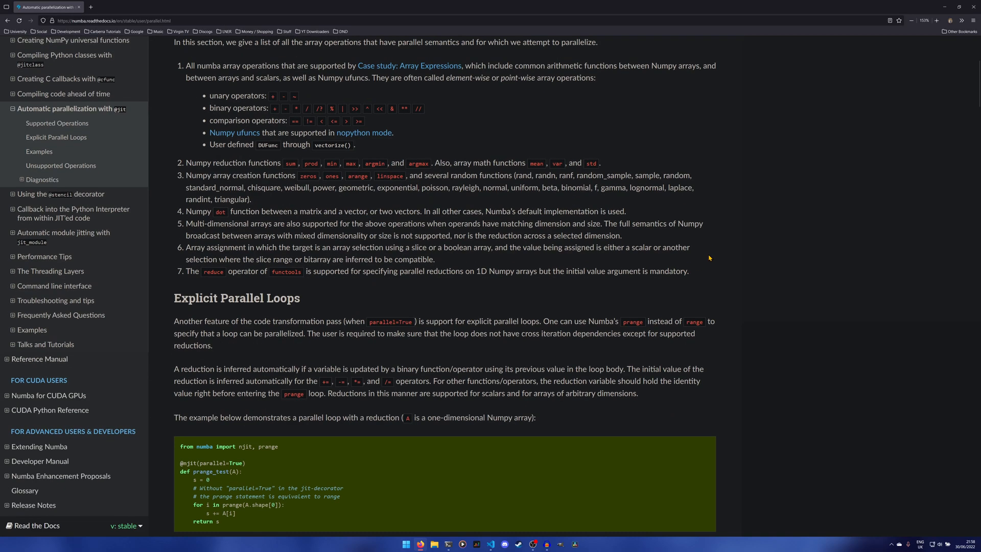
pyautogui.scroll(-3)
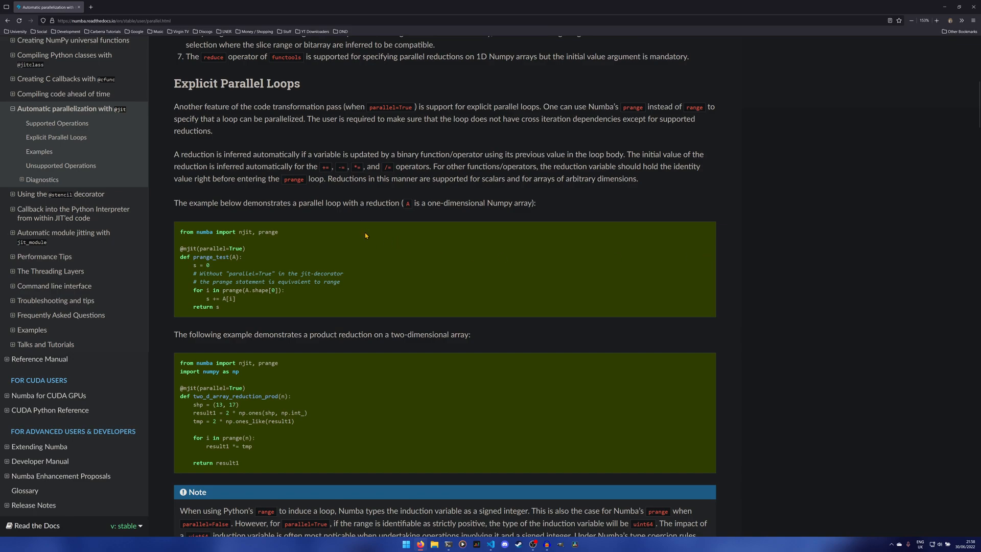
pyautogui.moveTo(358, 238)
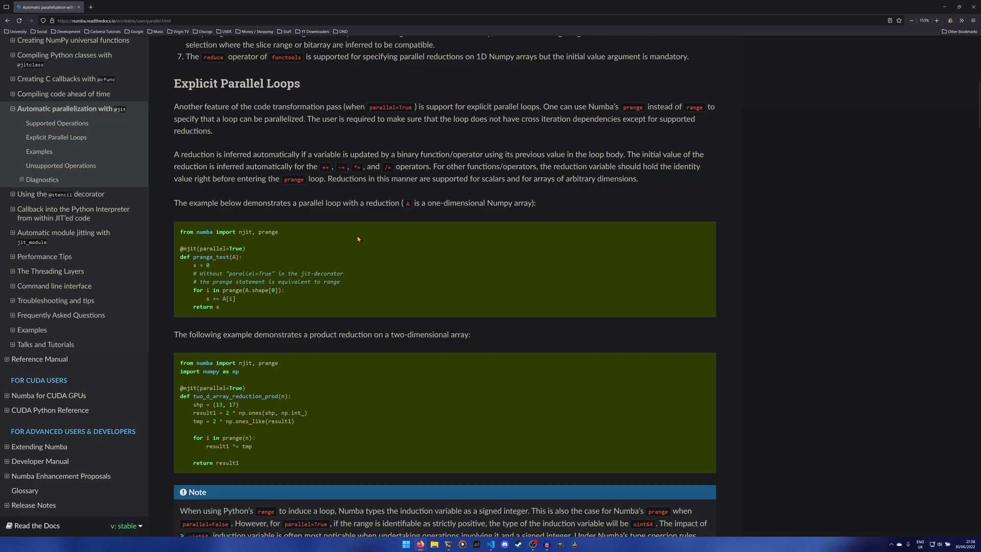
pyautogui.doubleClick(201, 248)
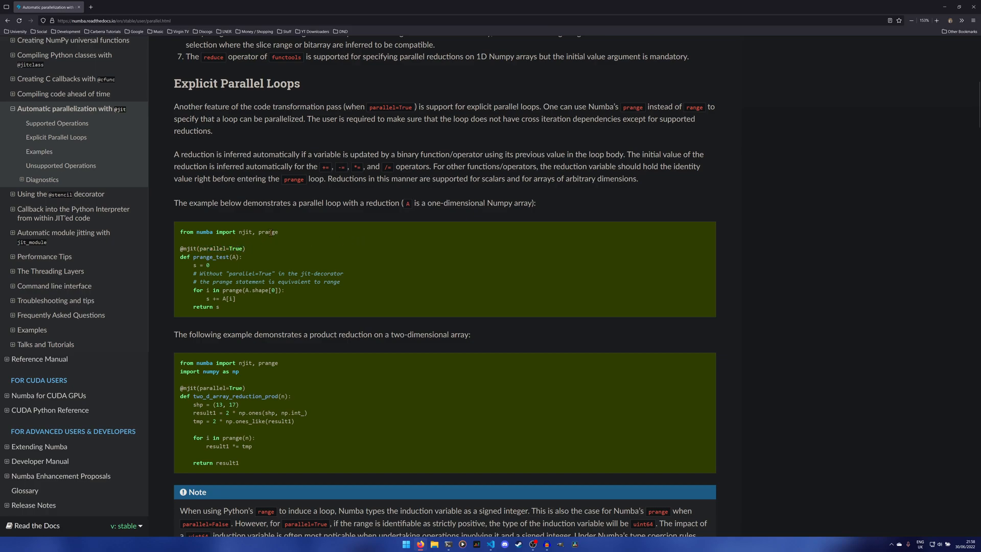
pyautogui.moveTo(238, 289)
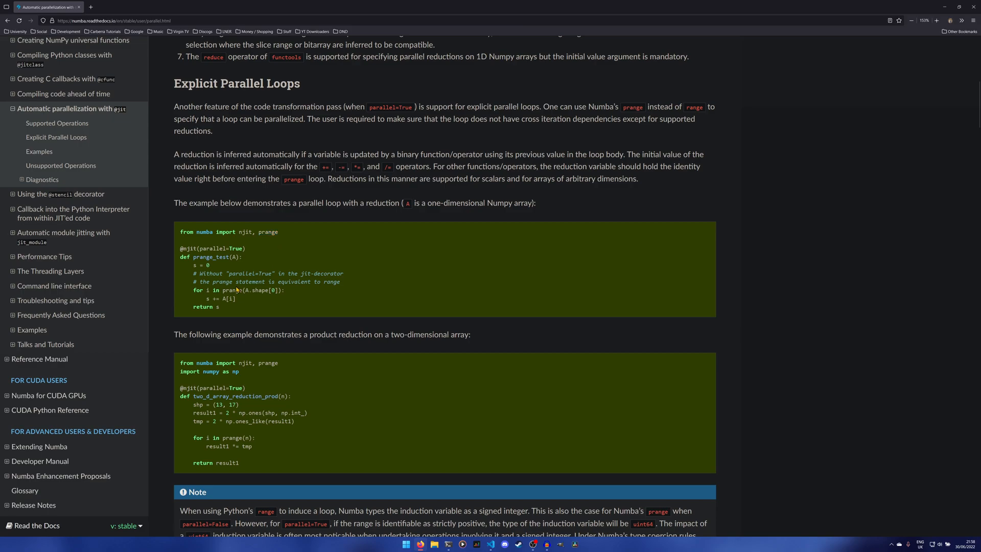
pyautogui.moveTo(255, 301)
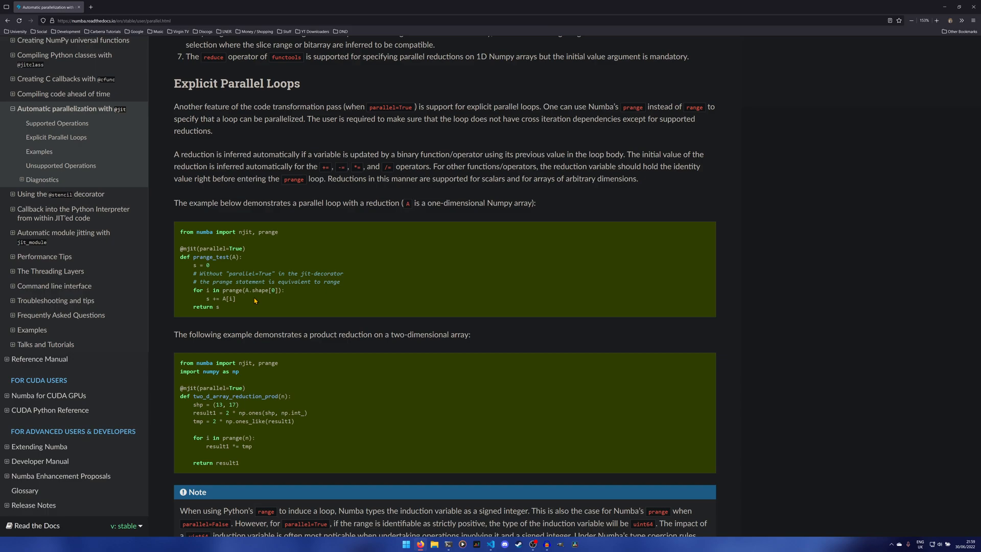
# Open the Numba for CUDA GPUs overview page from the docs sidebar
pyautogui.click(49, 395)
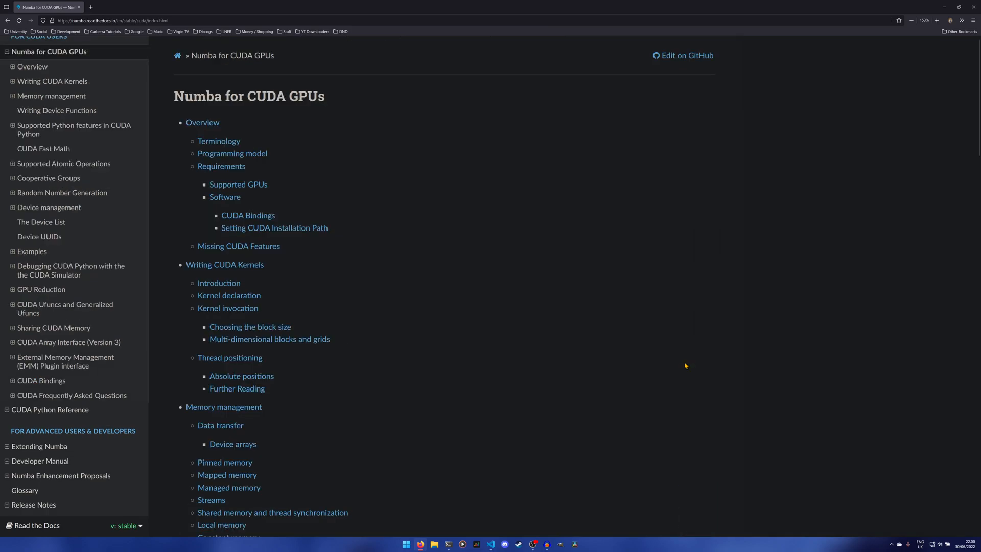